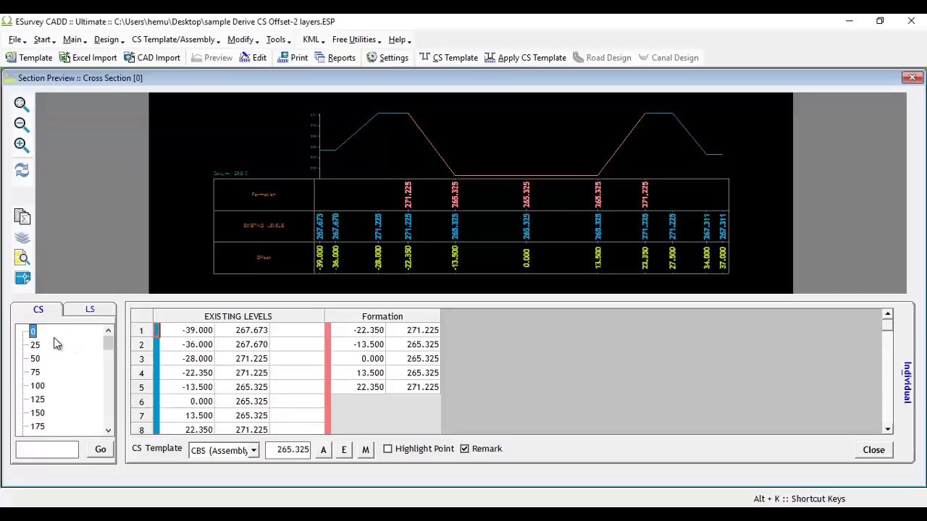
mouse_move(304, 95)
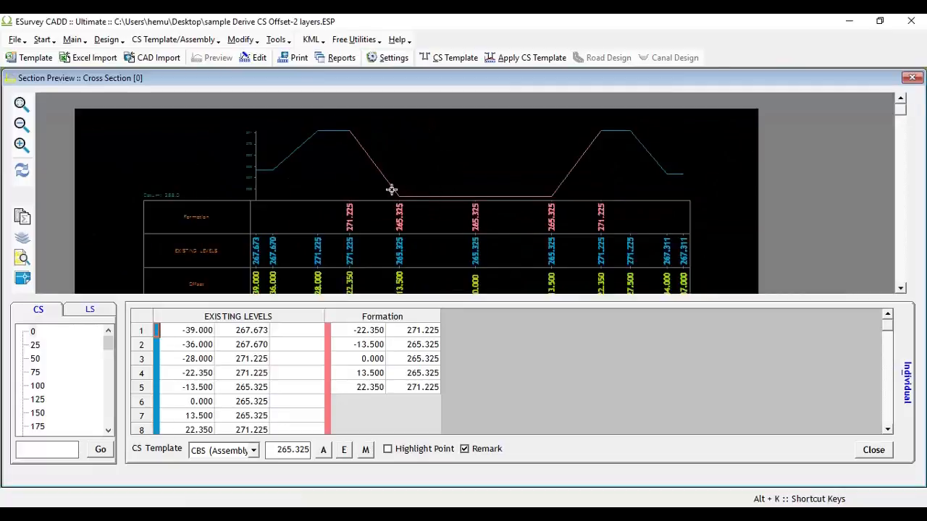
Step: Zoom into the chainage 0 cross-section preview and open the Modify menu
left_click(21, 103)
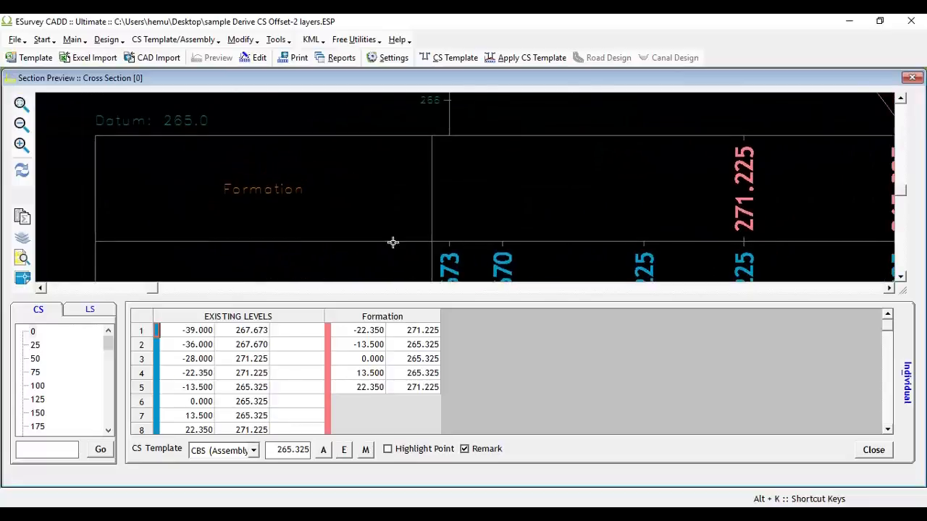
left_click(241, 39)
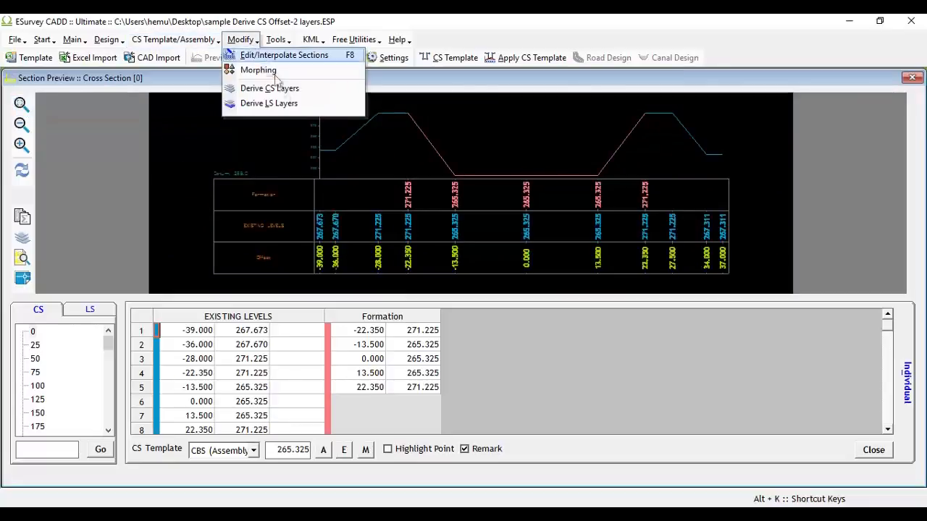
Step: Open Derive CS Layers and choose the Offset layer type
left_click(269, 88)
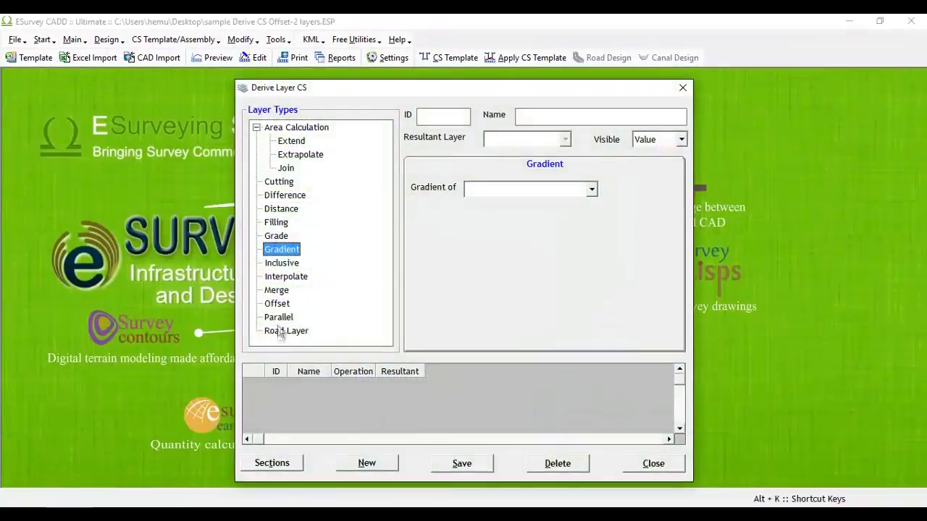
left_click(278, 317)
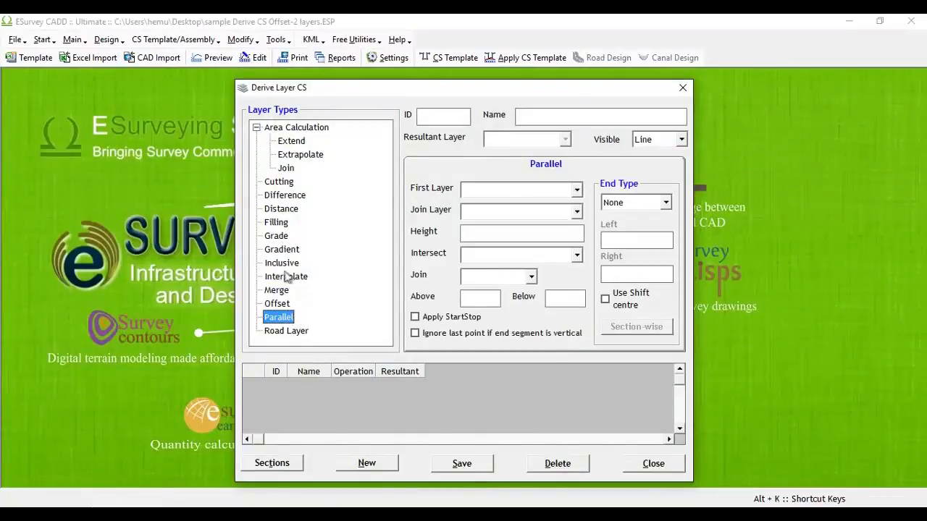
left_click(277, 303)
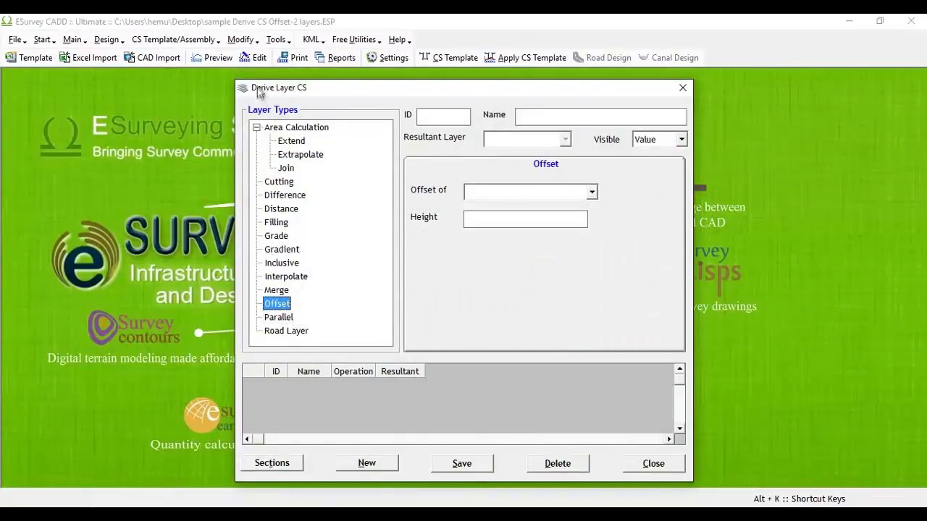
mouse_move(263, 346)
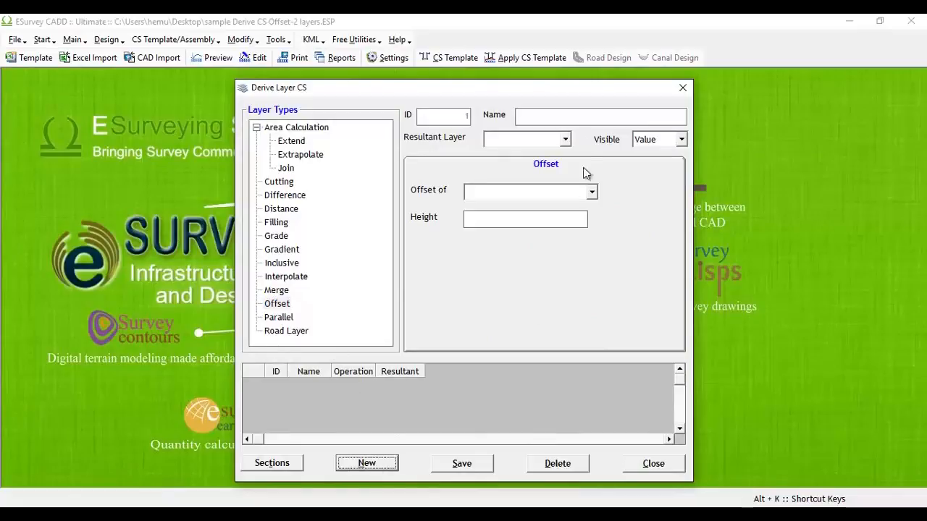
Step: Name the layer 'off', with resultant layer41 offset from Formation
type("off")
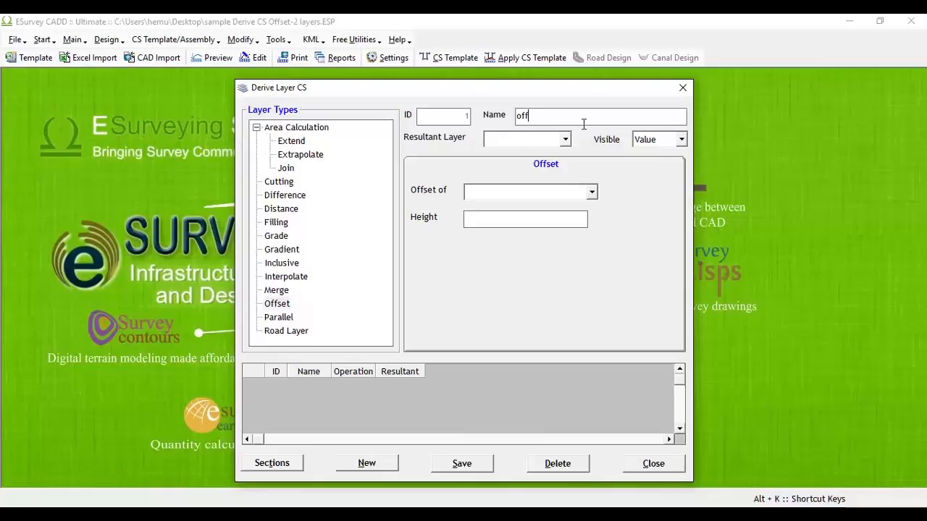
left_click(564, 139)
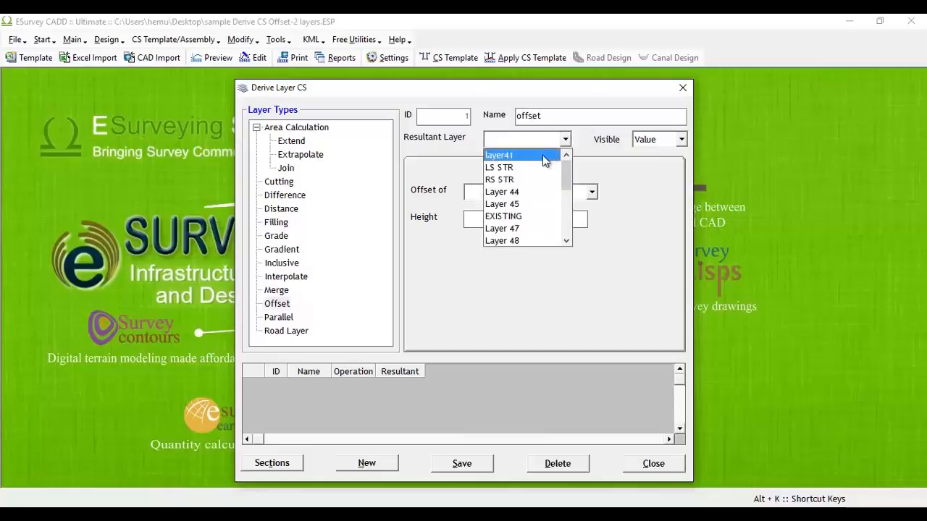
left_click(499, 155)
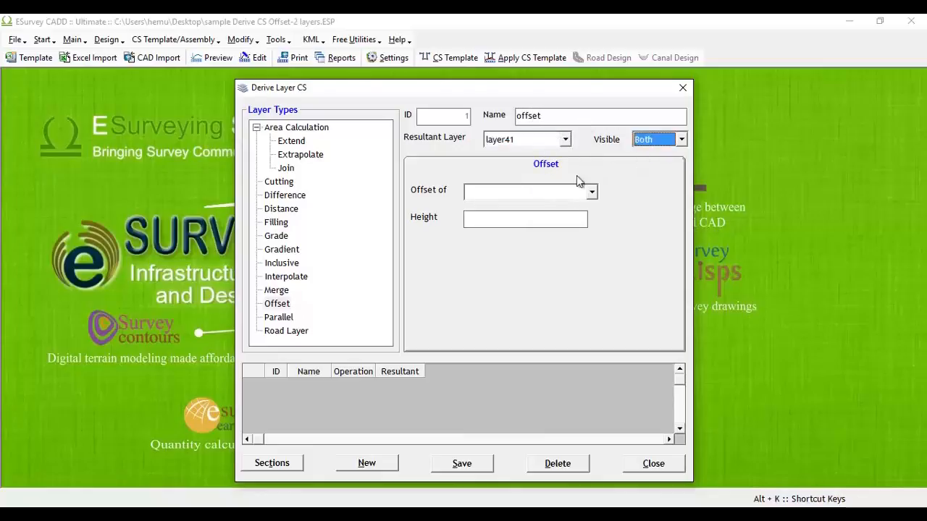
left_click(591, 192)
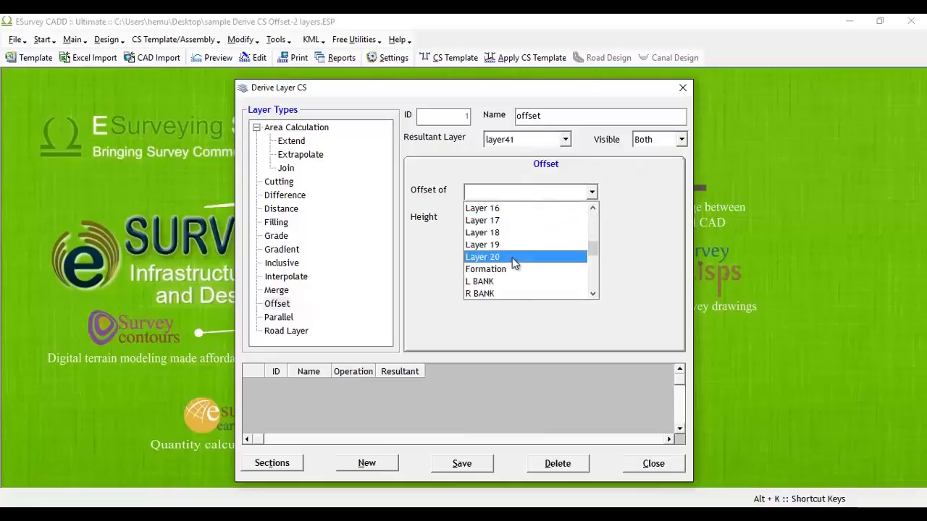
left_click(485, 268)
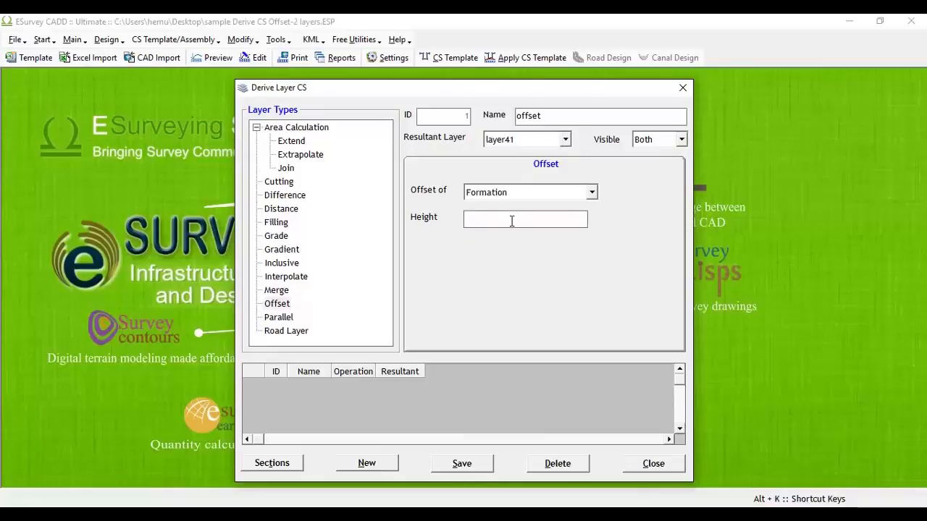
Step: Set the offset height to -0.05, save the layer, and close the window
type("-.05")
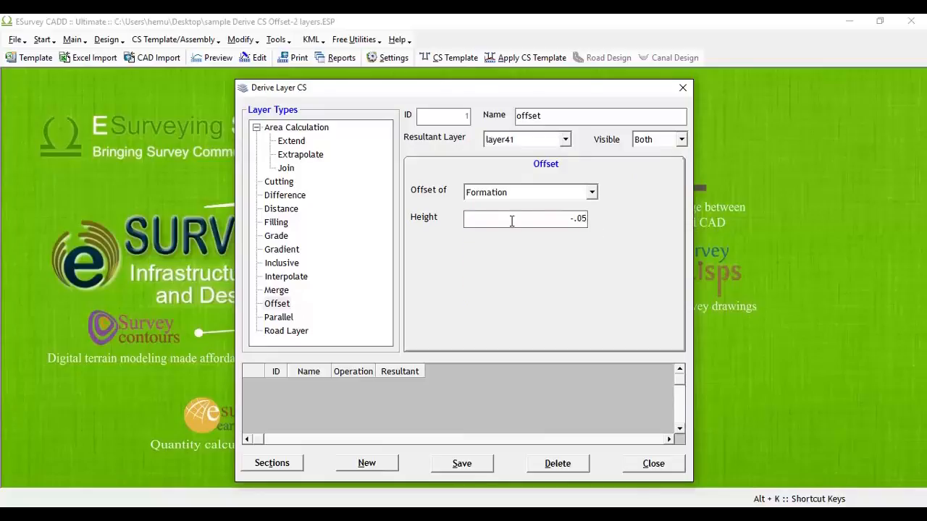
left_click(462, 464)
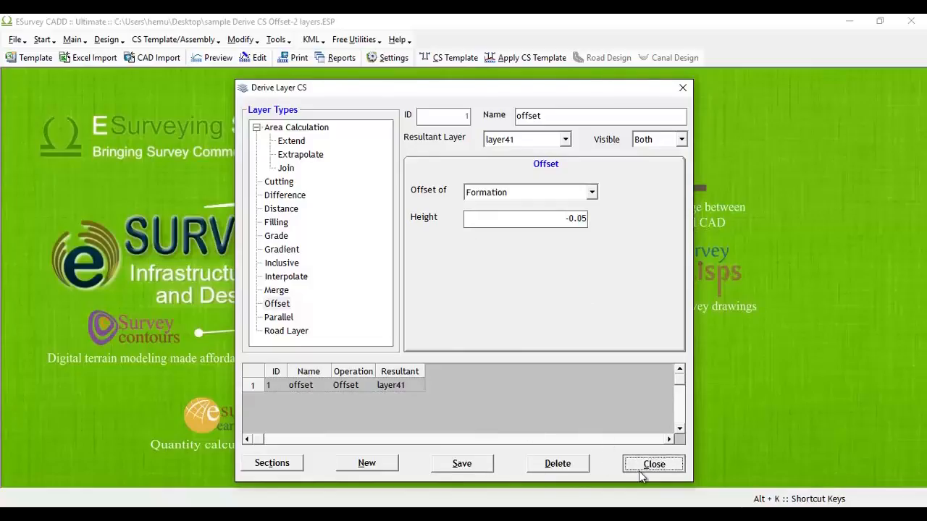
left_click(653, 464)
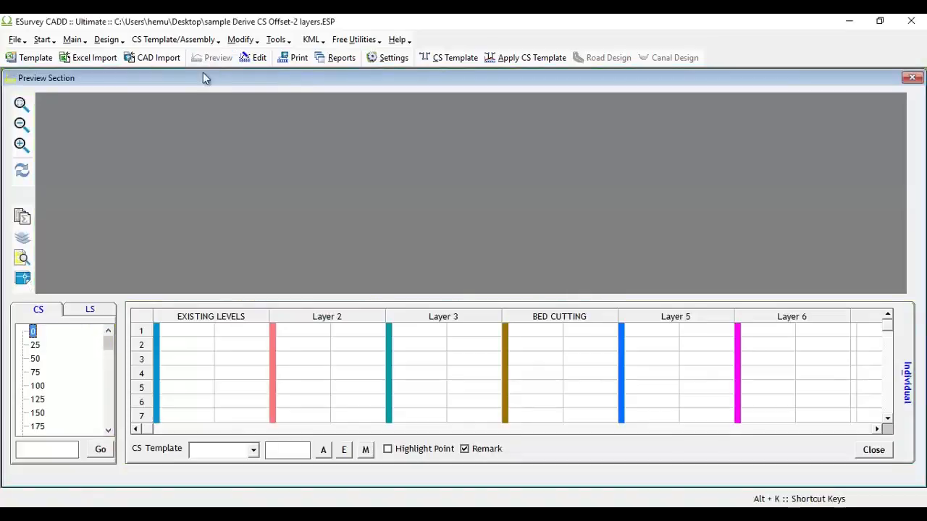